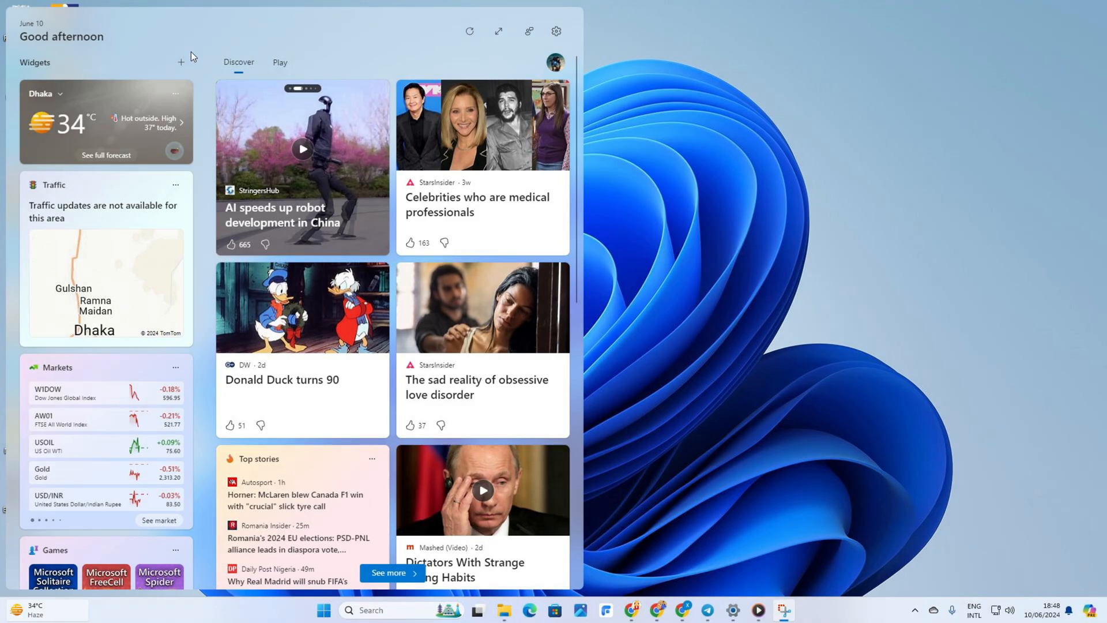
Step: Bring up the Pin widgets dialog listing widgets available to add
left_click(181, 63)
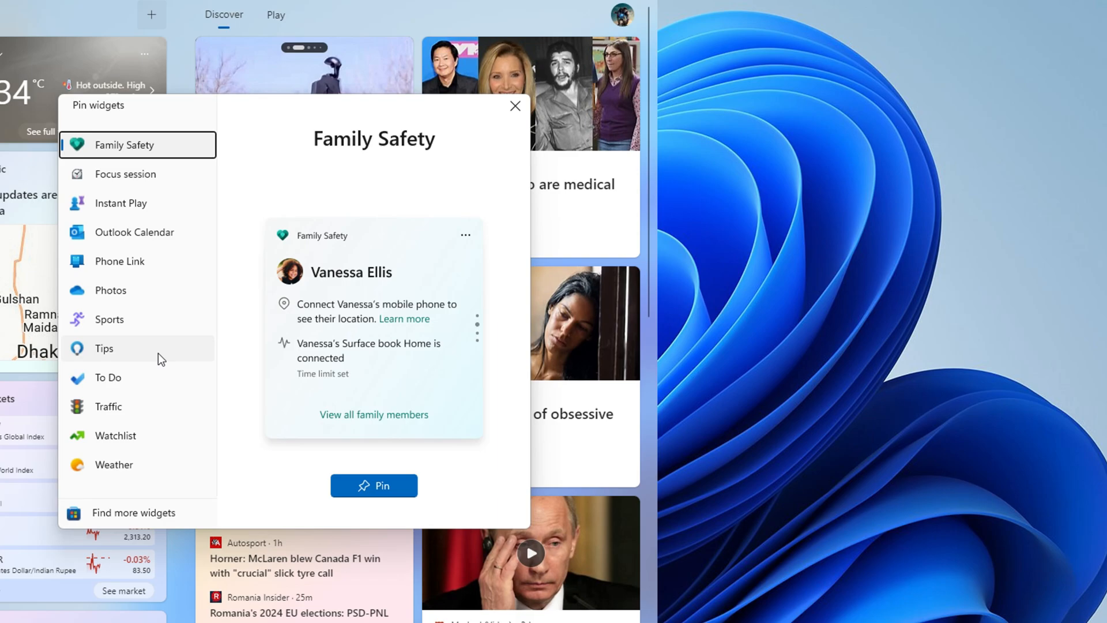
Step: Pin the Photos widget so it appears at the top of the widgets column
left_click(110, 290)
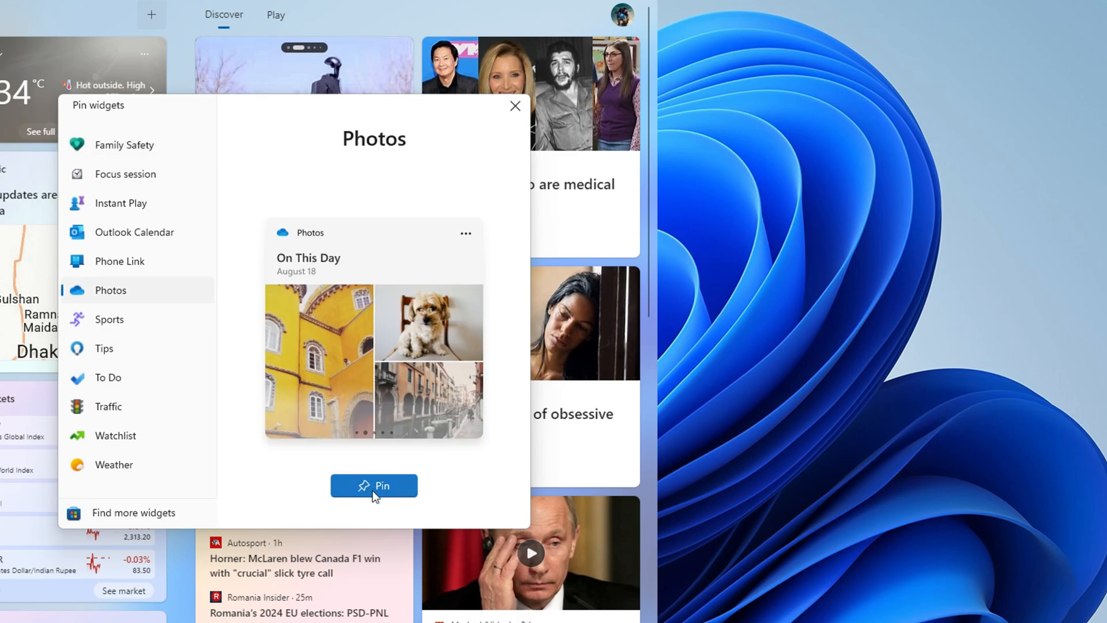
left_click(374, 485)
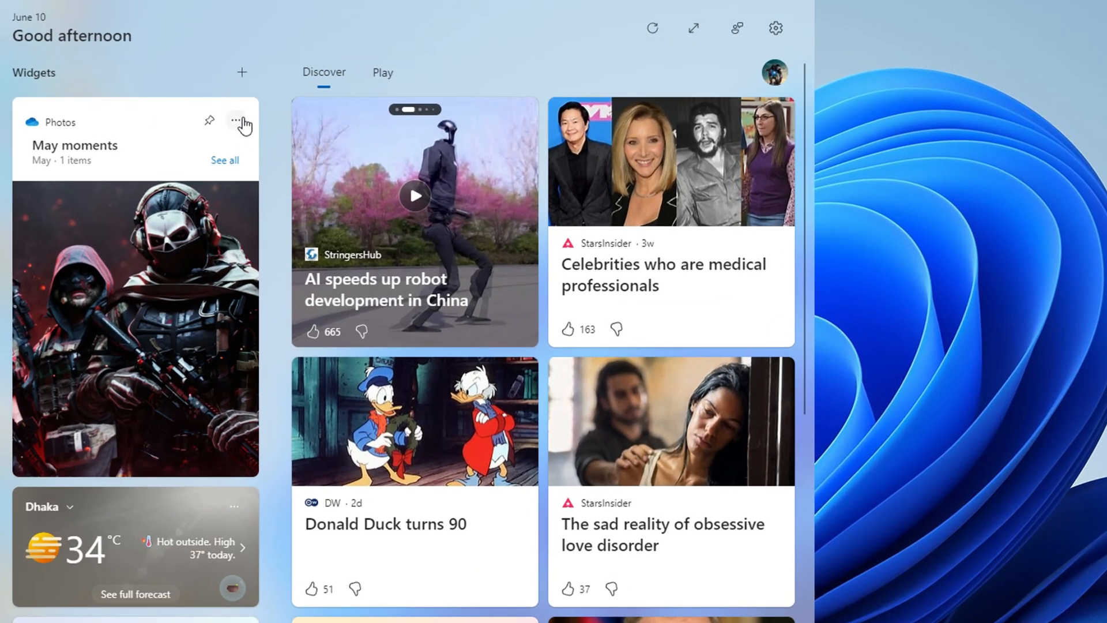
left_click(241, 121)
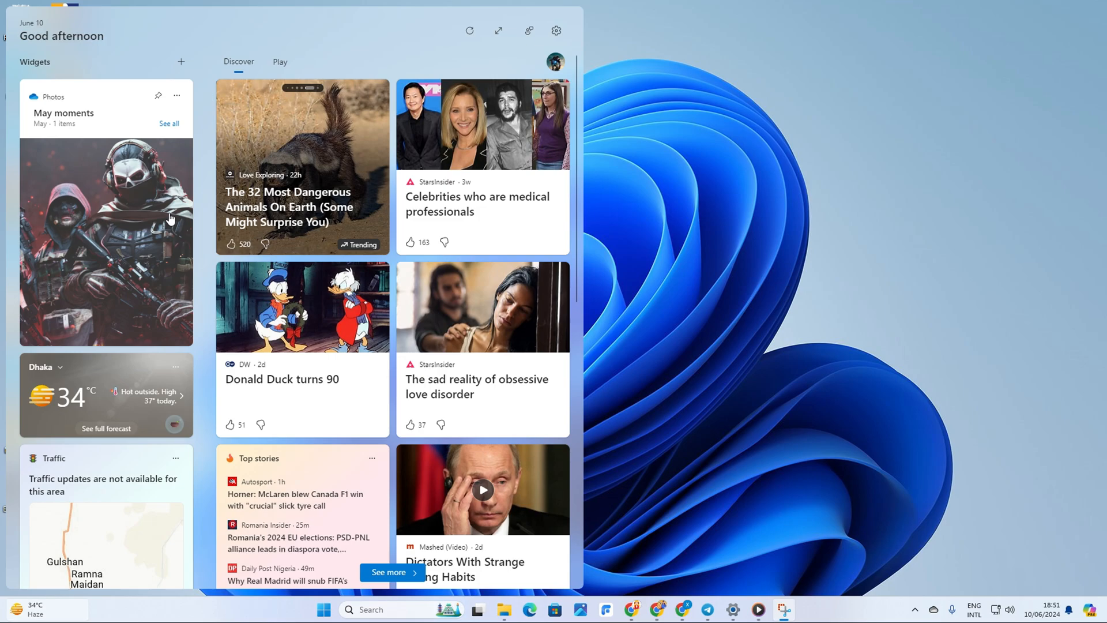
Step: Show the options menu for the 'Daily habits that might be harming your brain' story
scroll("down", 3)
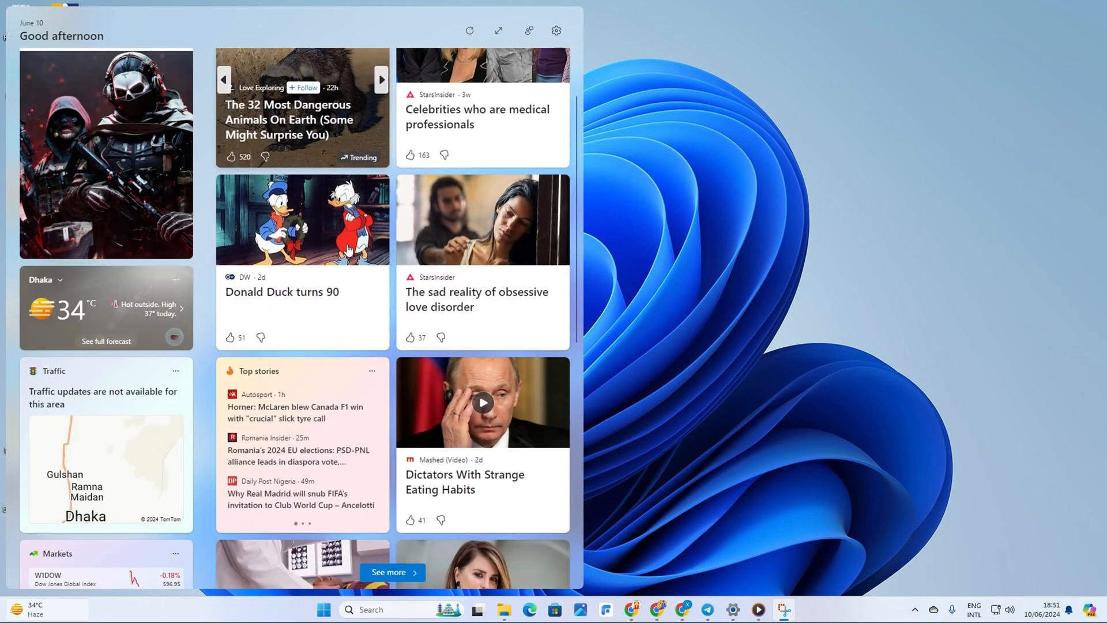
scroll("down", 3)
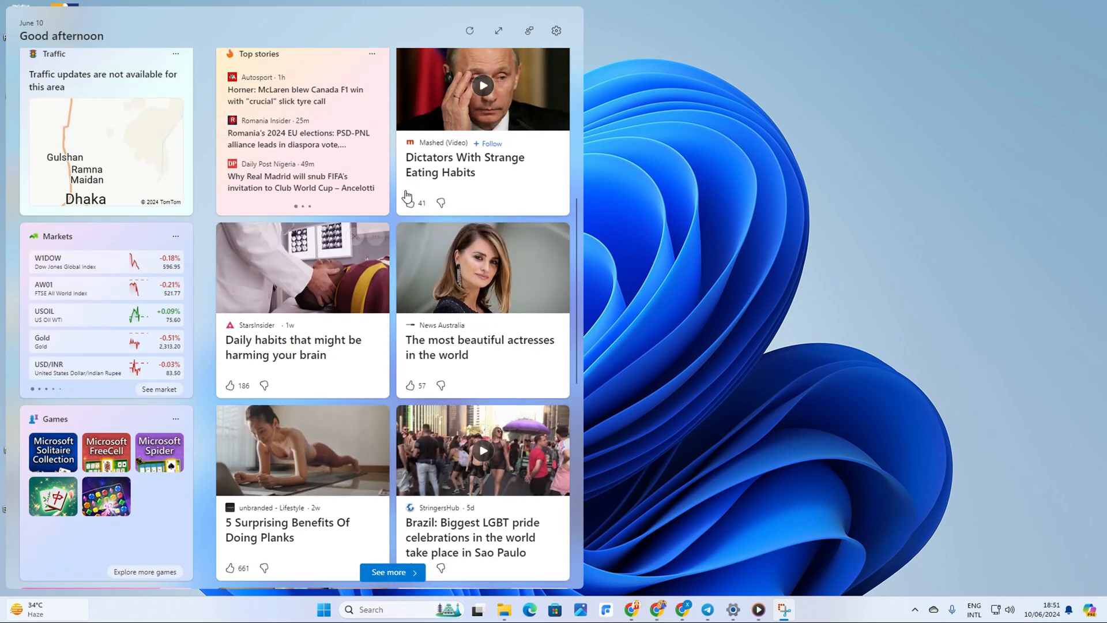
left_click(375, 237)
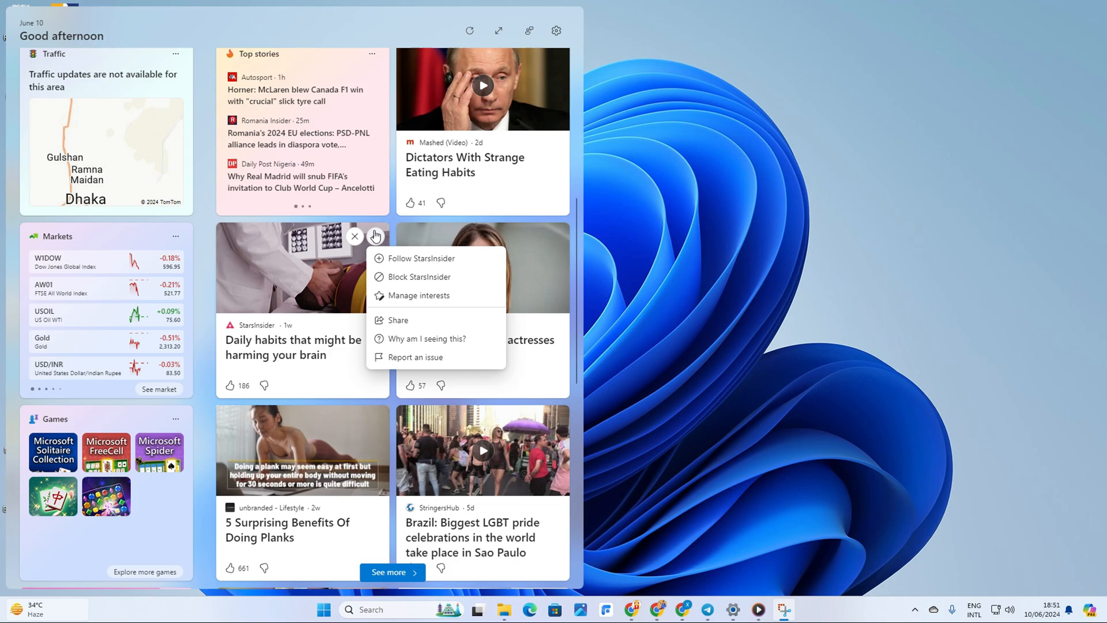